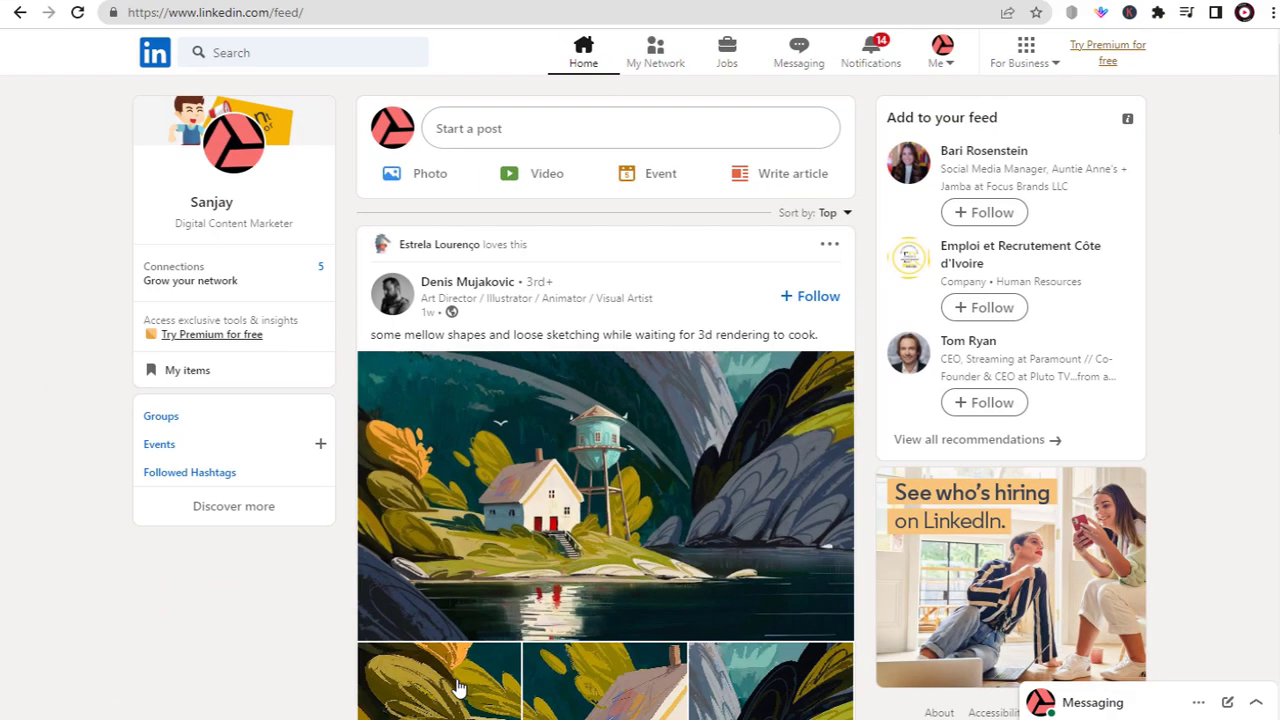
pyautogui.moveTo(472, 672)
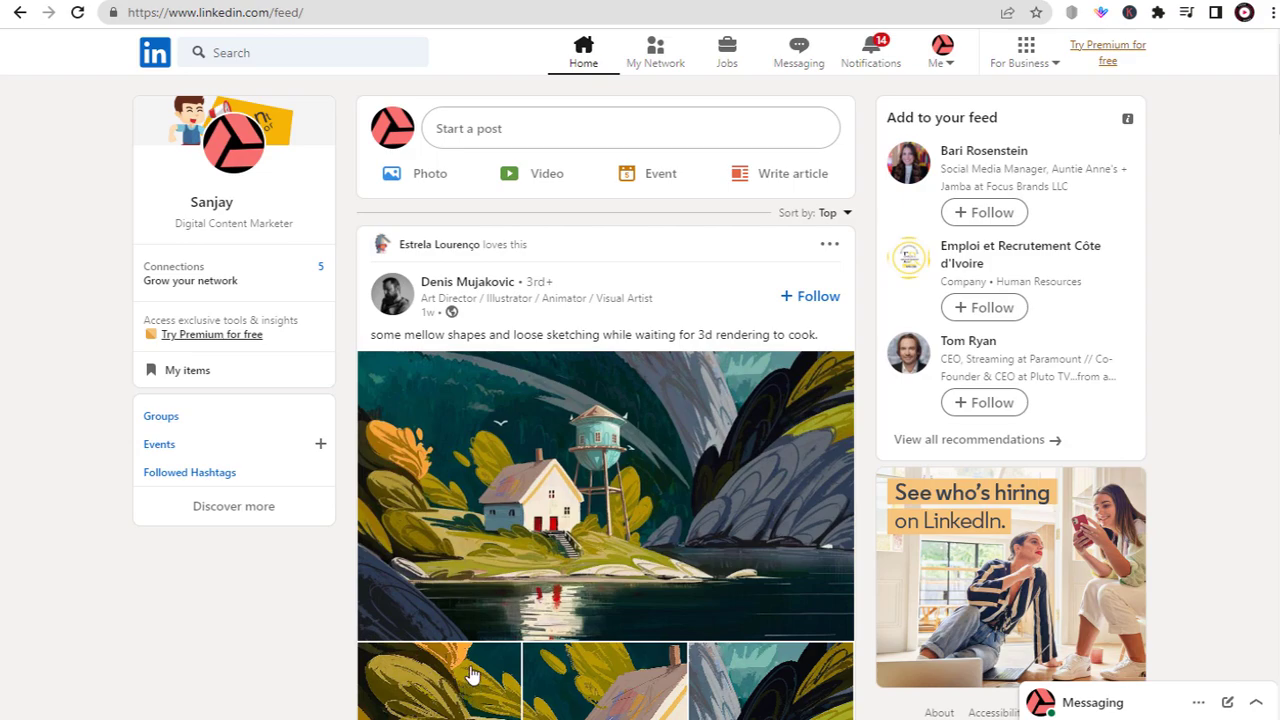
pyautogui.moveTo(232, 504)
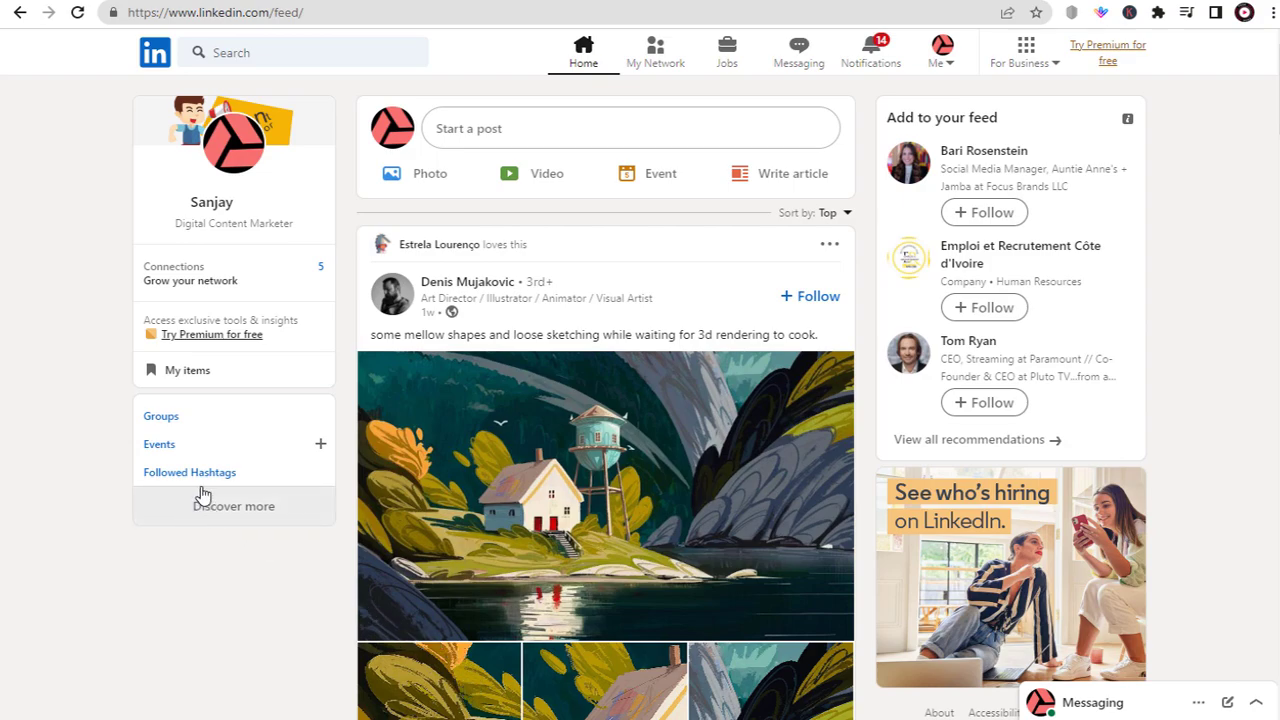
pyautogui.moveTo(160, 416)
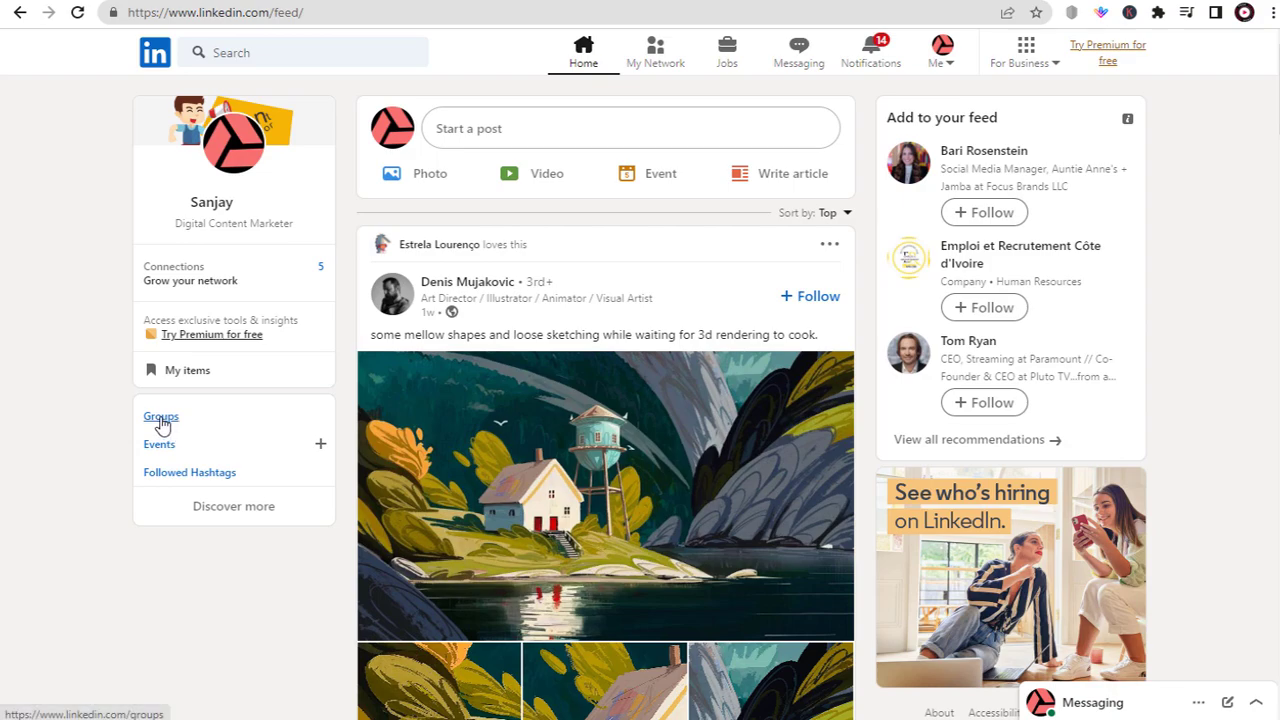
pyautogui.moveTo(1040, 62)
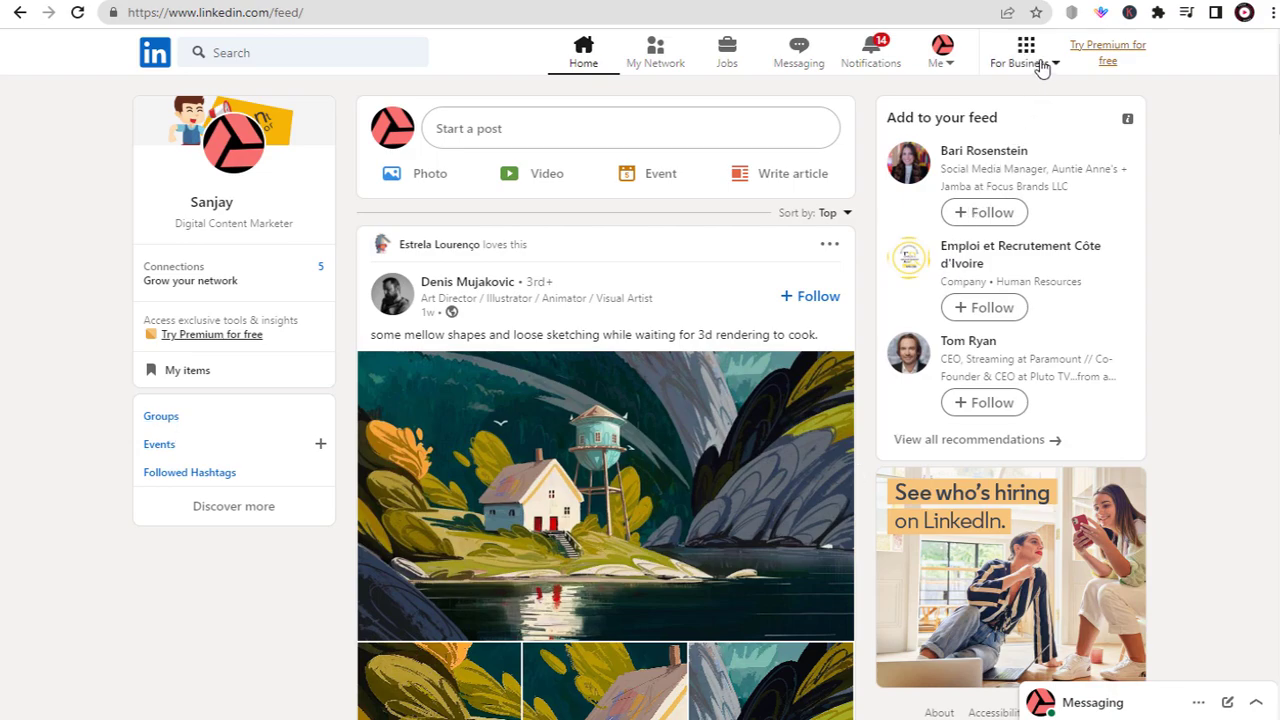
# - Go to the Groups page from the home feed's left sidebar
pyautogui.click(160, 416)
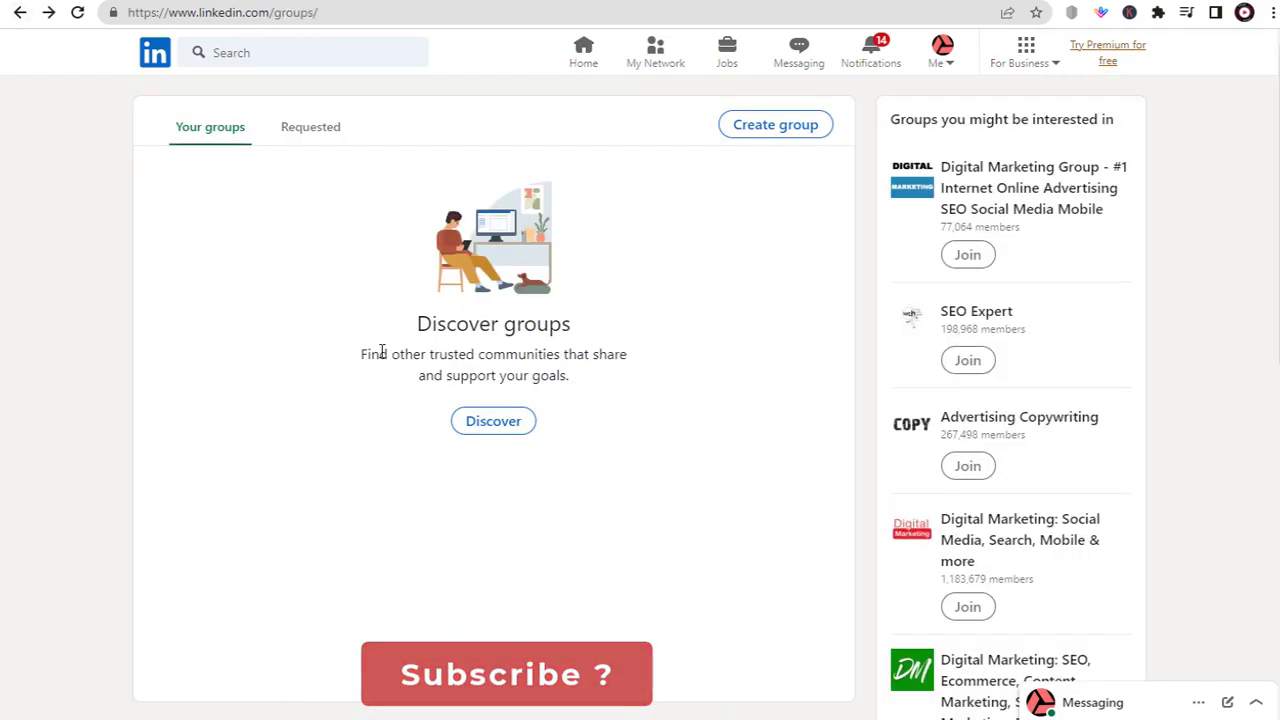
pyautogui.moveTo(616, 274)
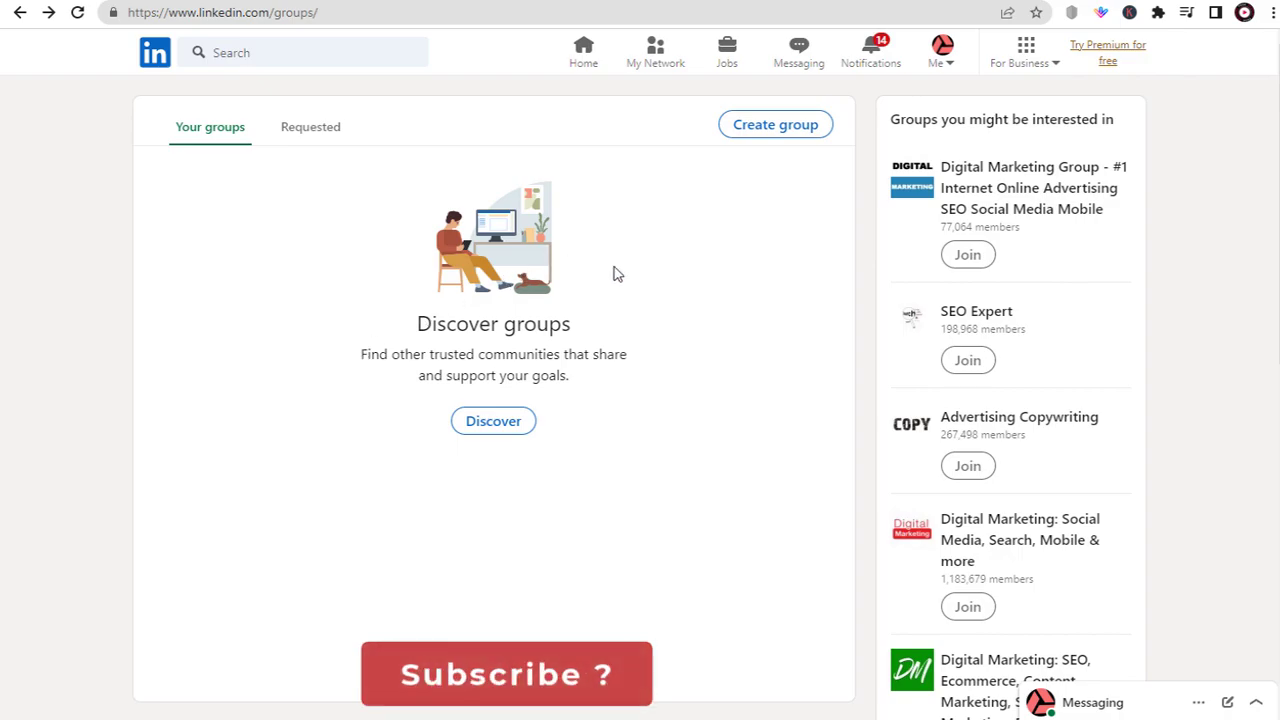
pyautogui.moveTo(776, 124)
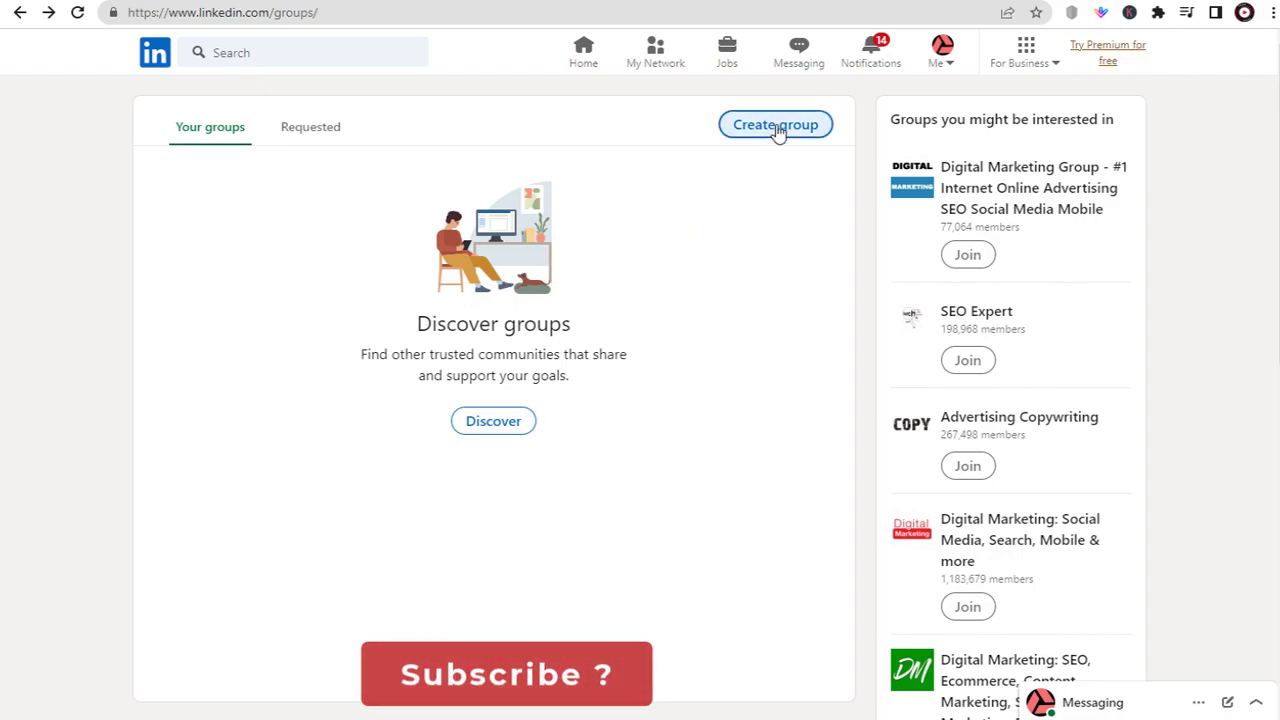
# - Begin creating a new group from the Groups page
pyautogui.click(776, 124)
pyautogui.write('Digital Techy')
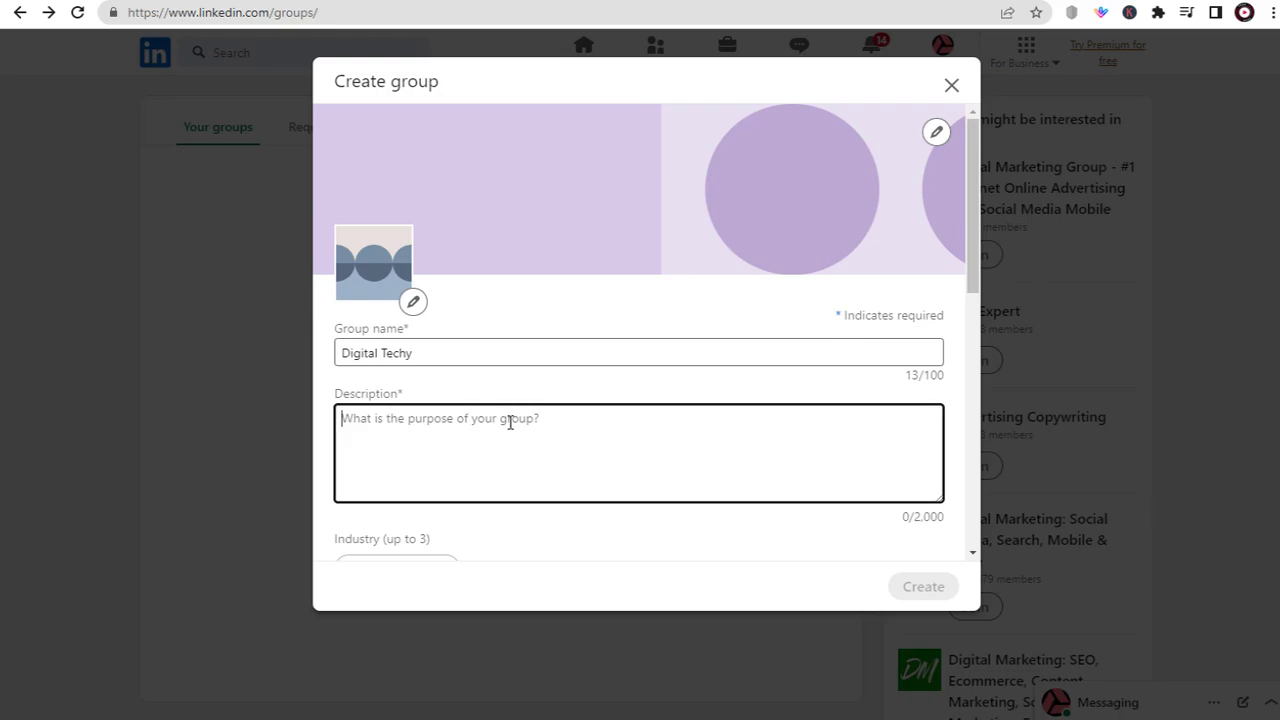
# - Write the welcome description: 'Welcome to our Linkedin Group. In this group we will be sharing and promoting video'
pyautogui.write("Welcome to our Linkedin Group. In this group we will be sharing and promoting  video content on topics ranging from webdesign, hosting, social media utitlity tips on usage and promotion along with lot of knowledge based information on the web. We're passionate about all things on the web creatively, and we're here to inspire and empower you to create amazing content.")
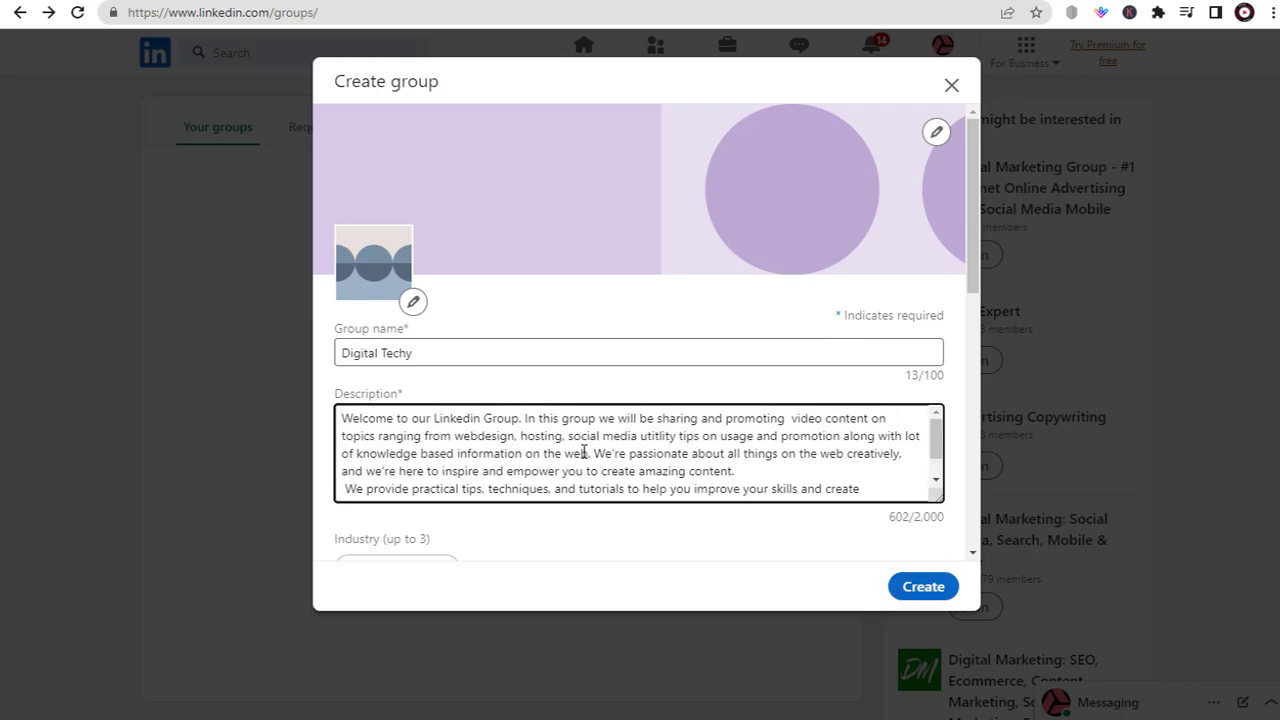
pyautogui.scroll(-3)
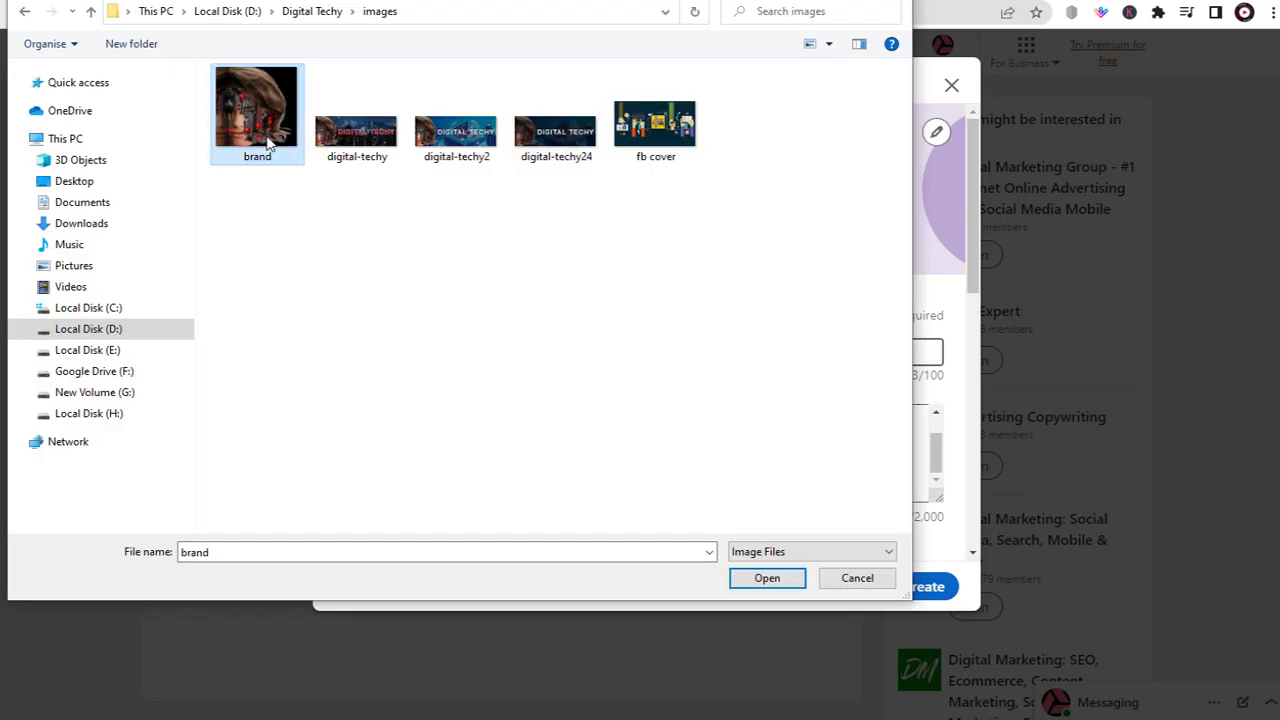
# - Upload the tech workspace image from the images folder as the group cover photo
pyautogui.click(768, 578)
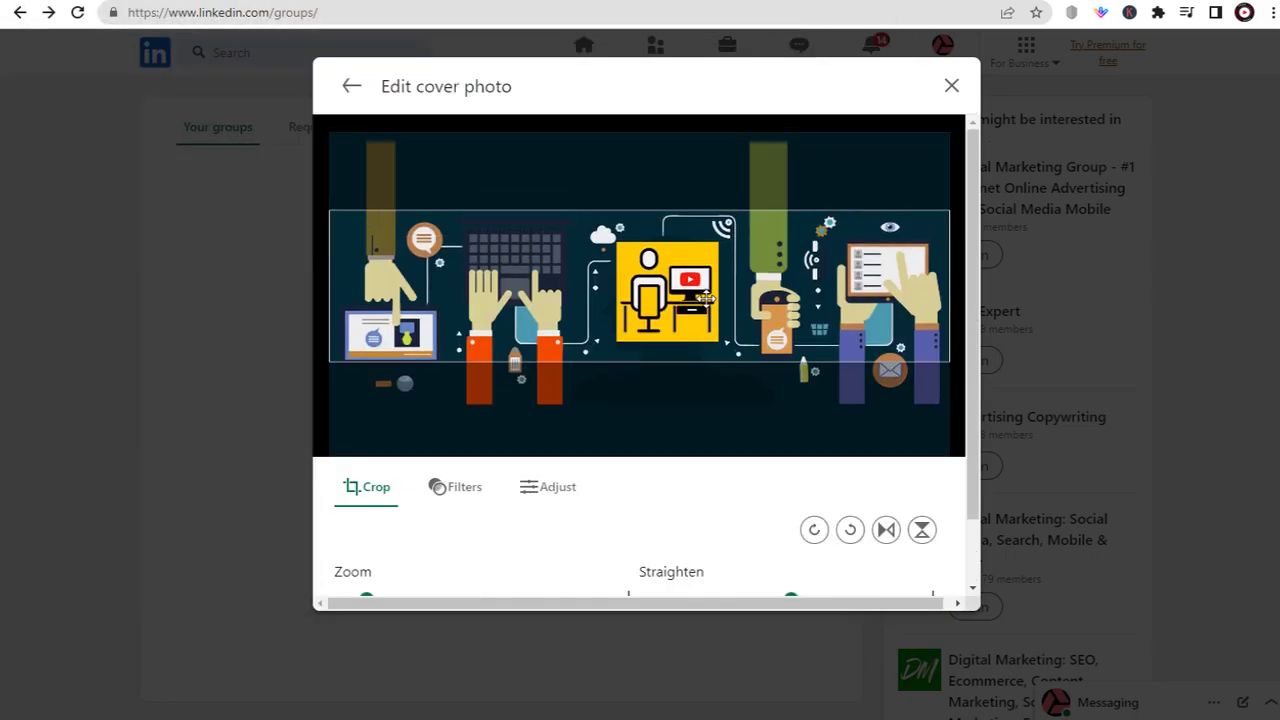
pyautogui.scroll(-3)
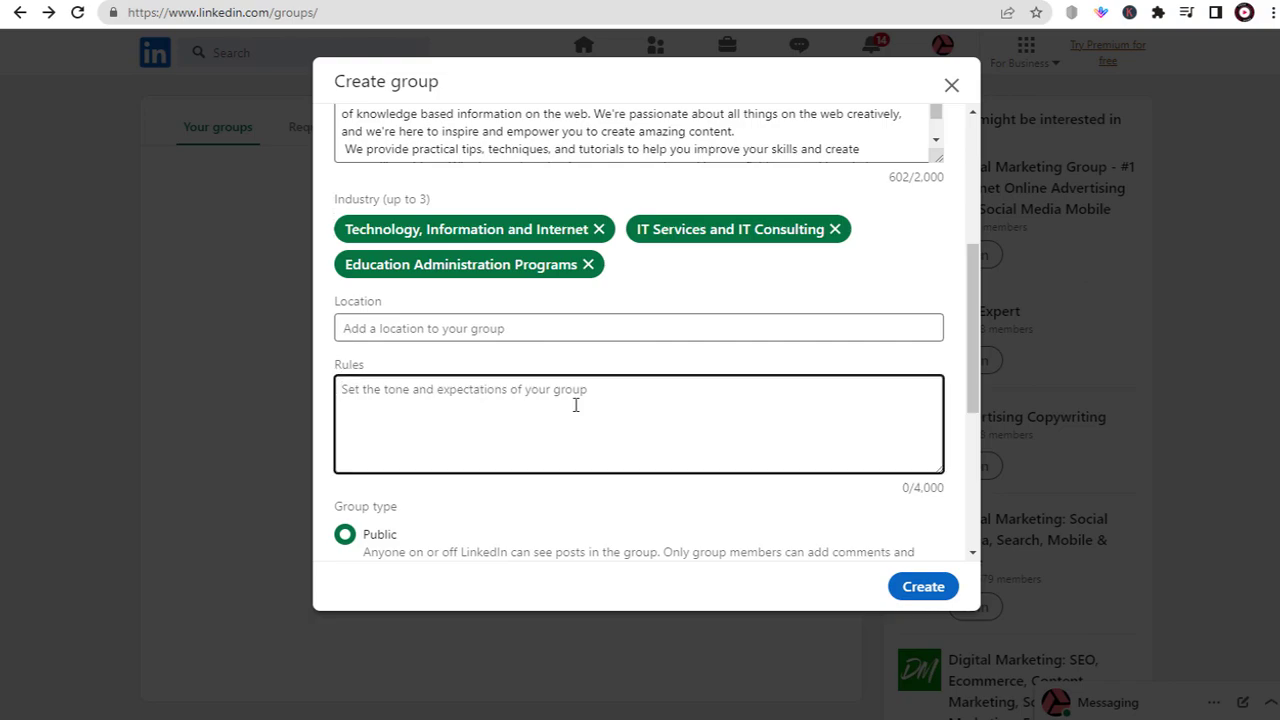
# - Create the public Digital Techy group with its three industries and both permissions kept
pyautogui.scroll(-3)
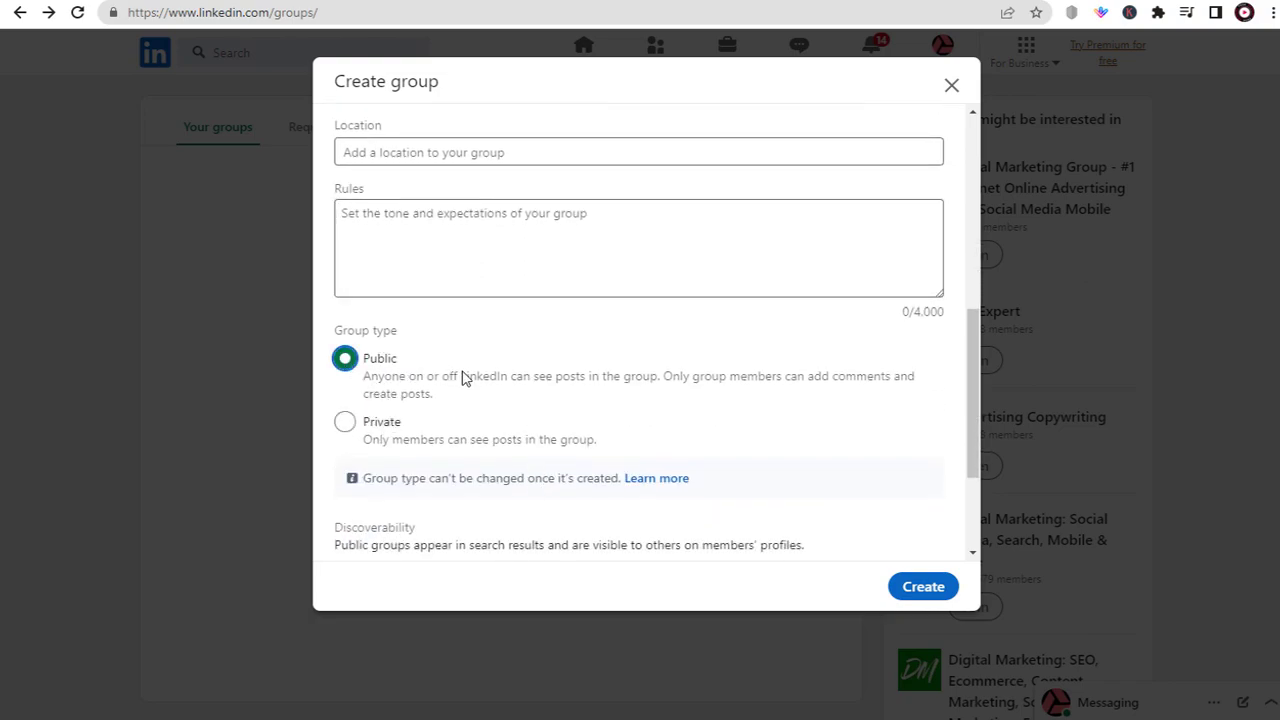
pyautogui.moveTo(560, 388)
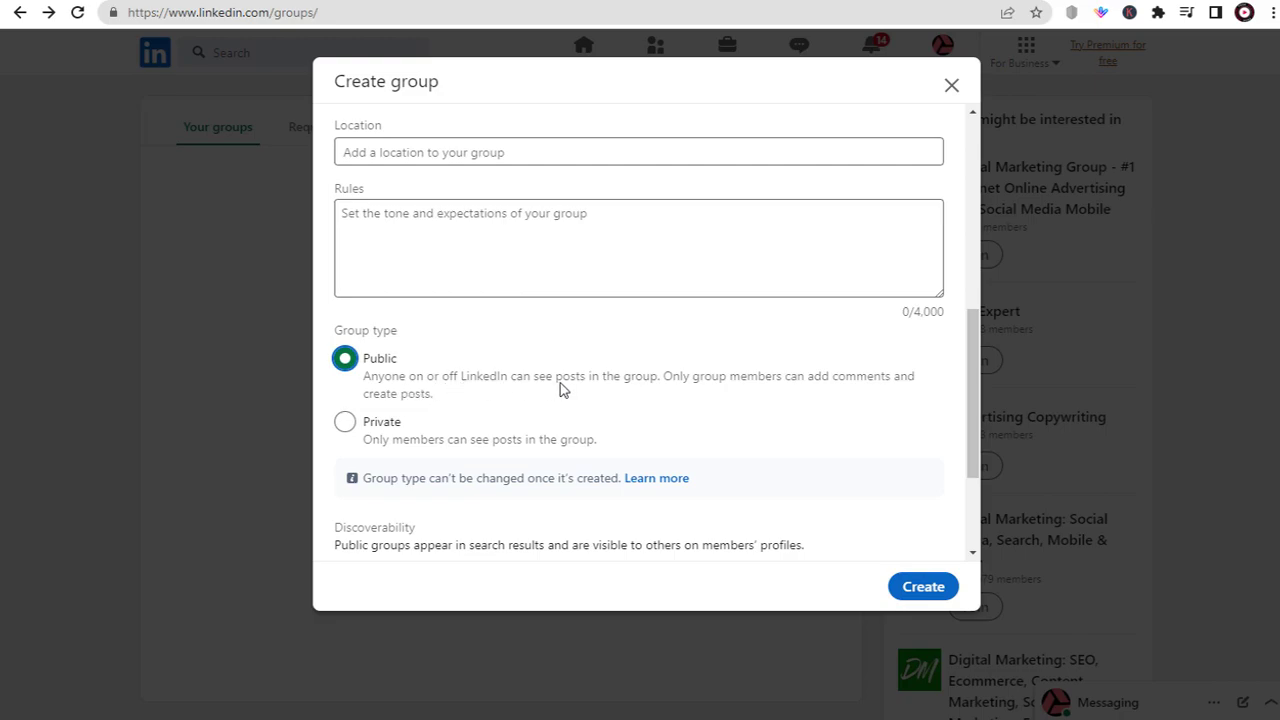
pyautogui.scroll(-3)
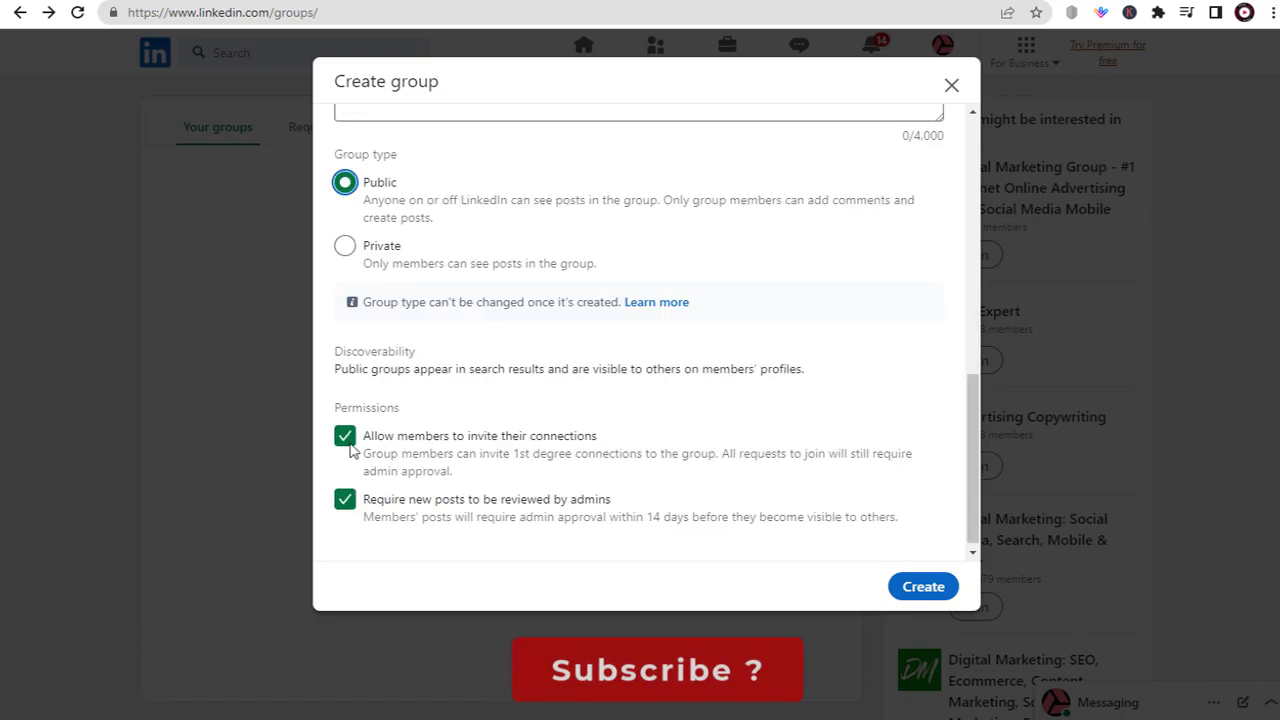
pyautogui.moveTo(444, 456)
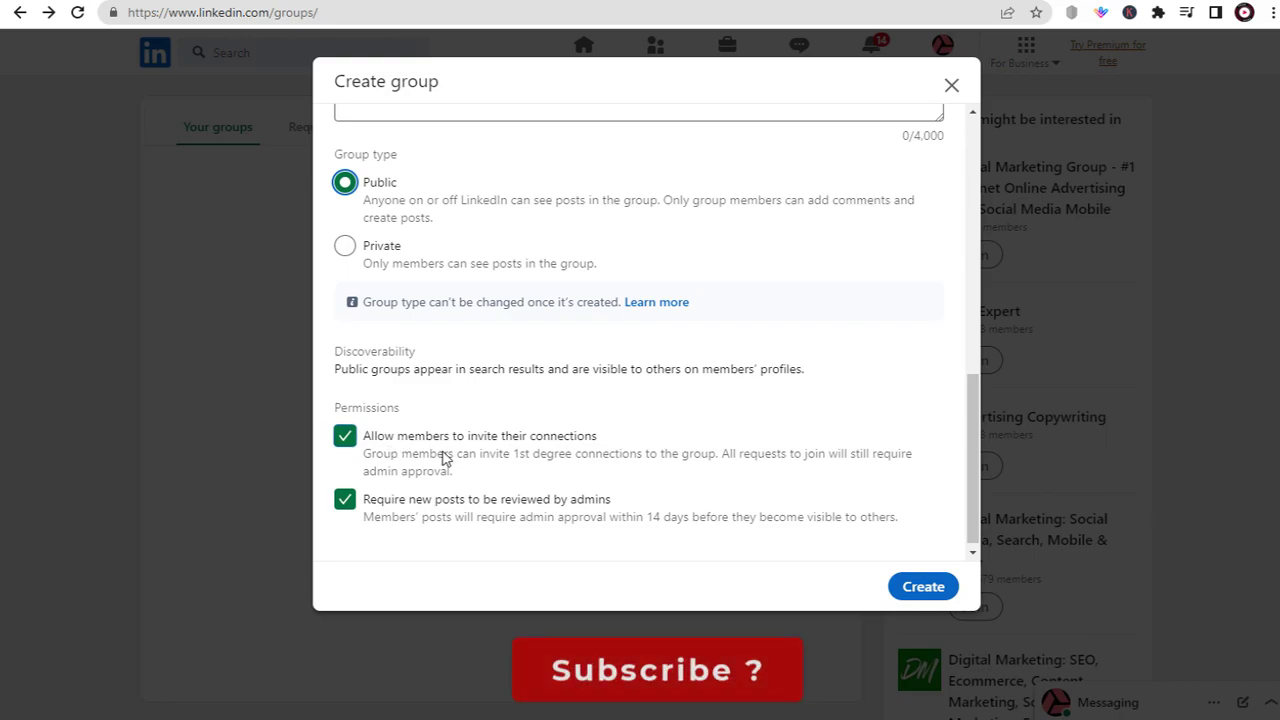
pyautogui.moveTo(728, 472)
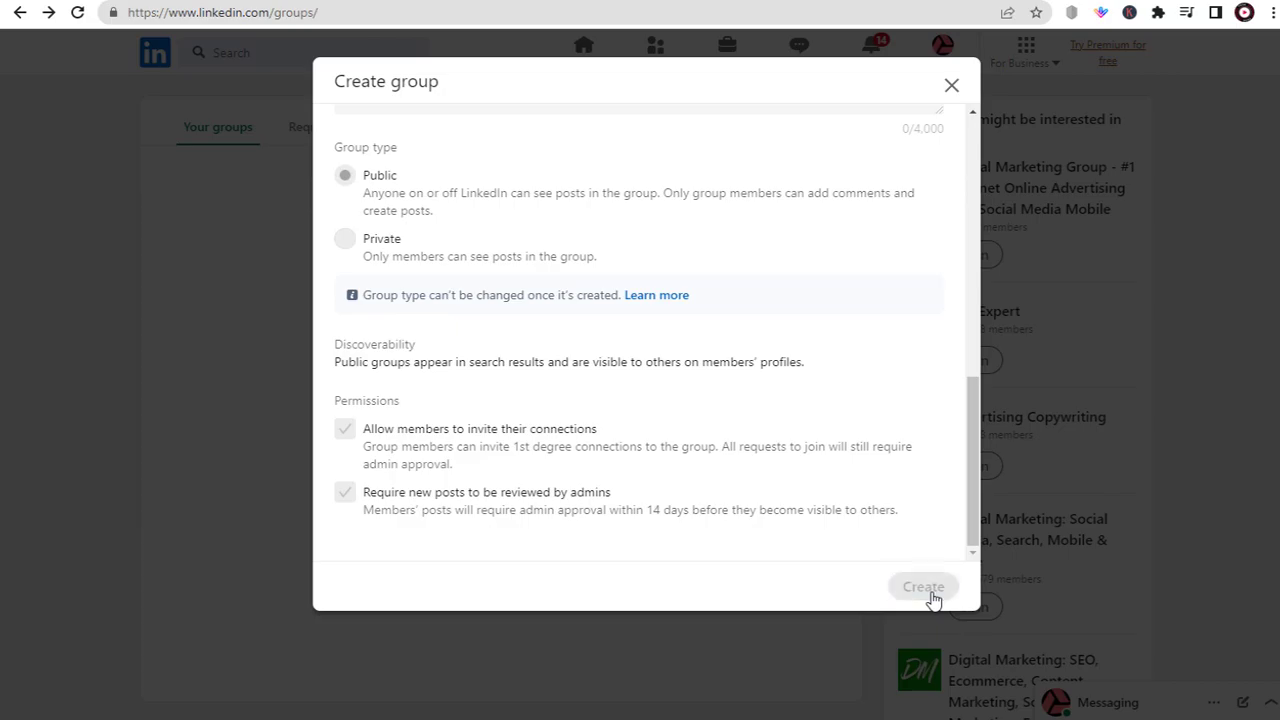
pyautogui.click(922, 586)
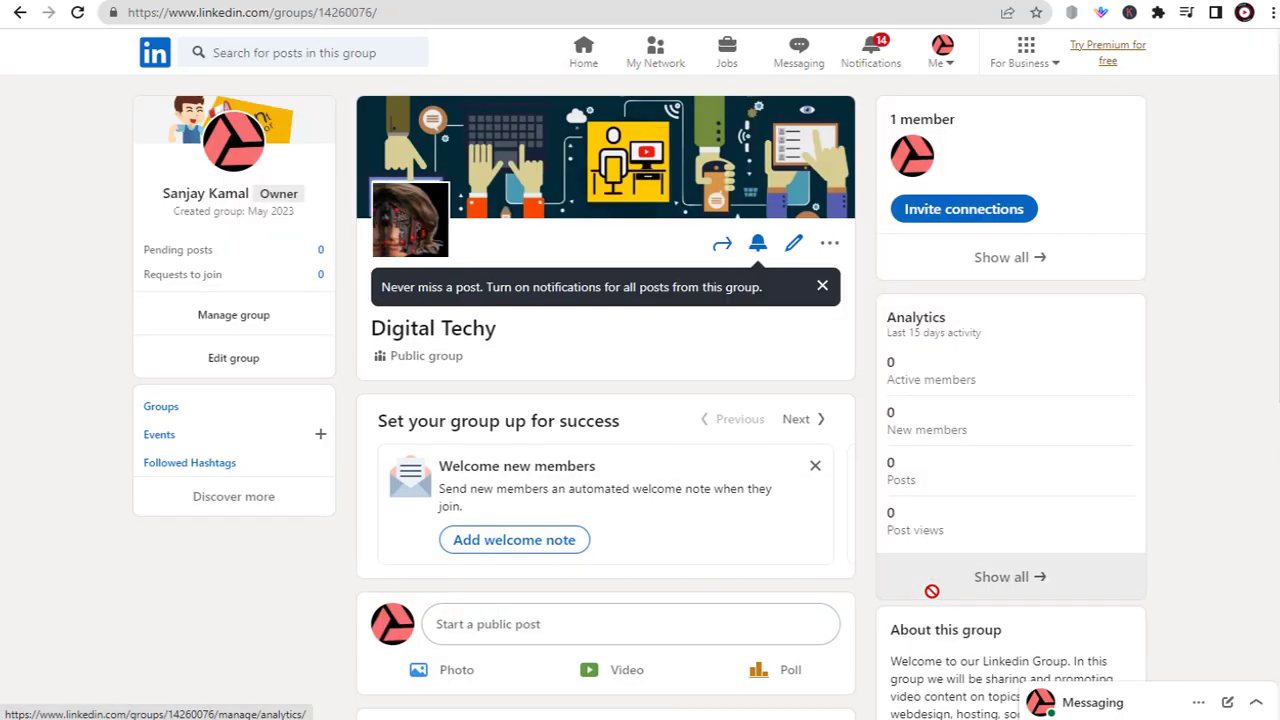
# - Start a photo post inside the new group
pyautogui.scroll(-3)
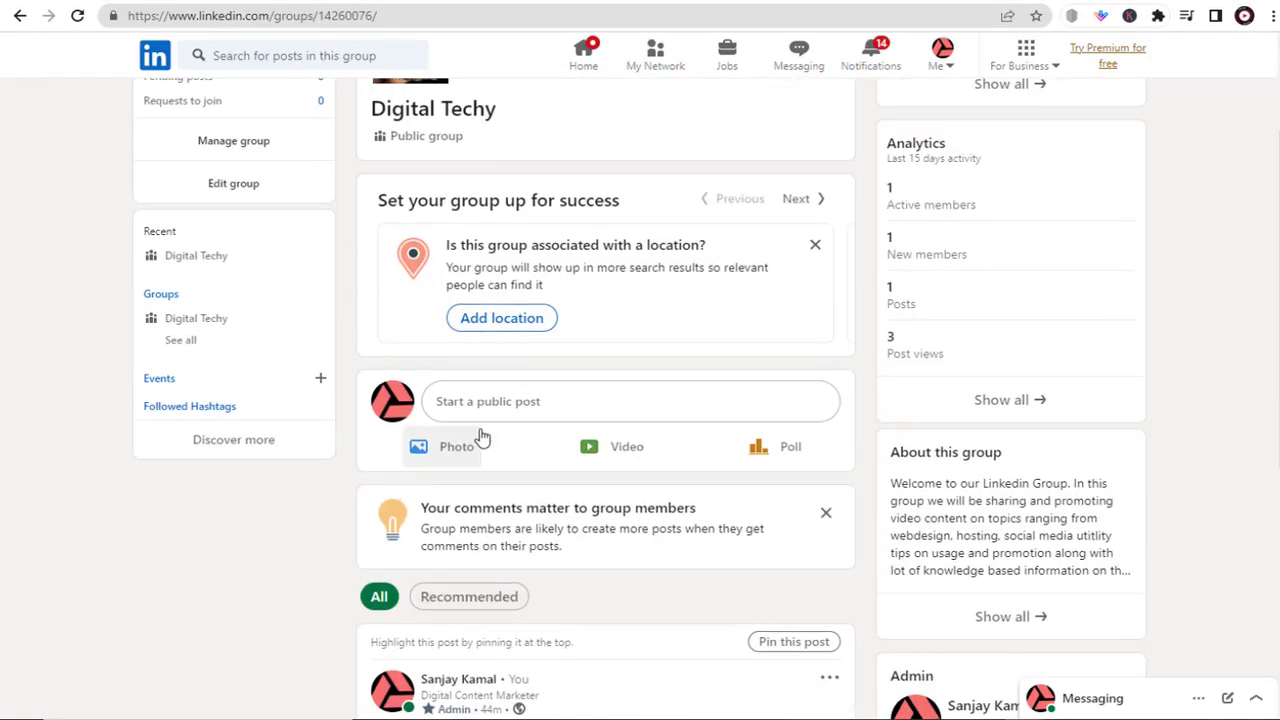
pyautogui.click(630, 400)
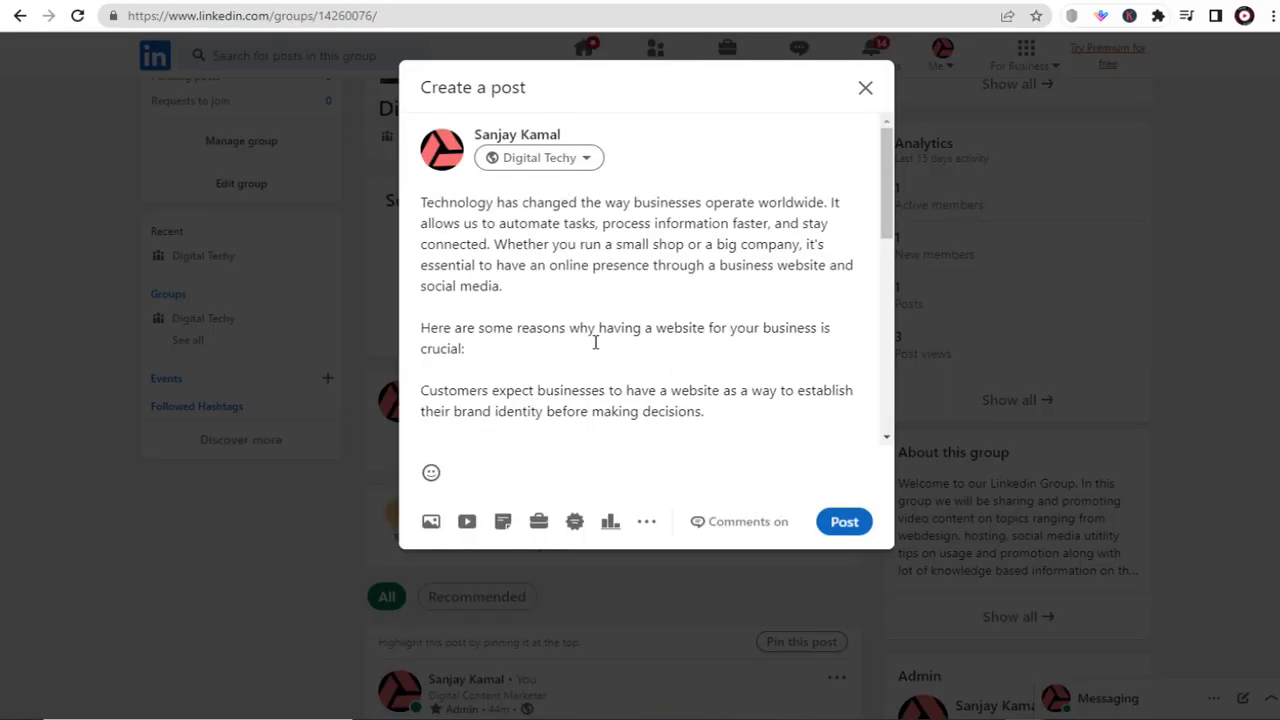
# - Attach the DIGITAL TECHY image to the business-website post and publish it to the group
pyautogui.scroll(-3)
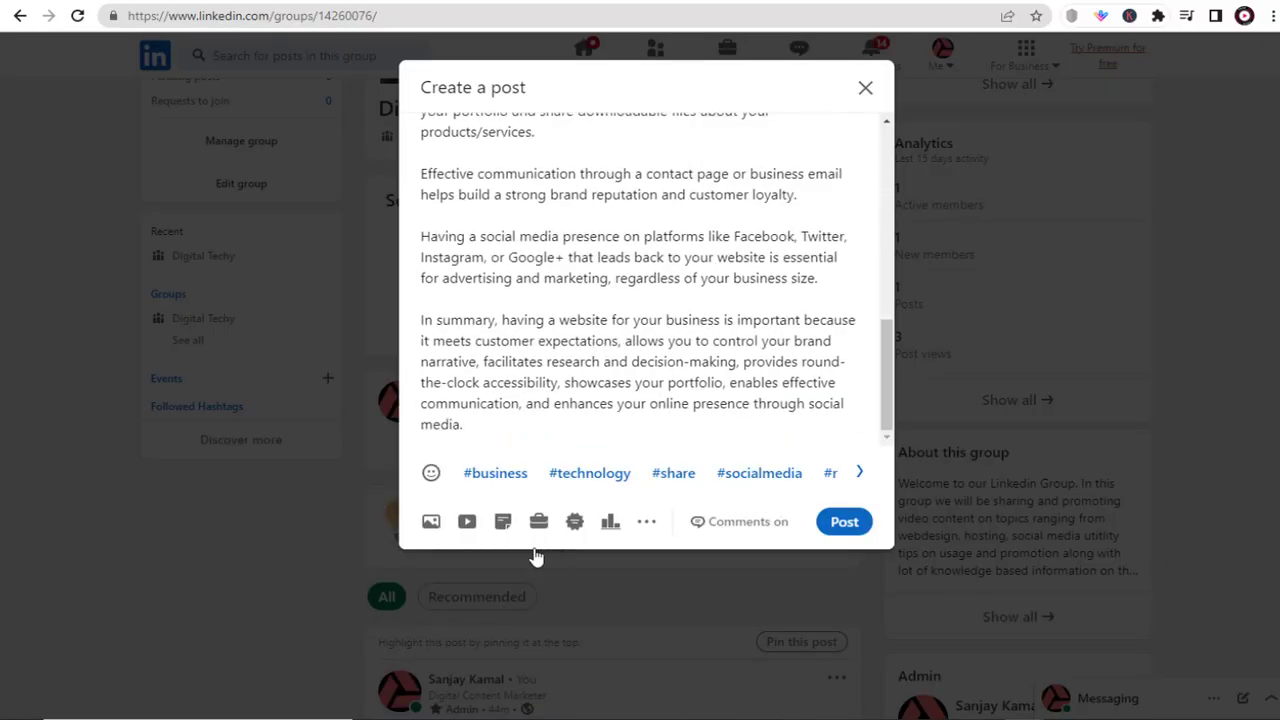
pyautogui.click(430, 520)
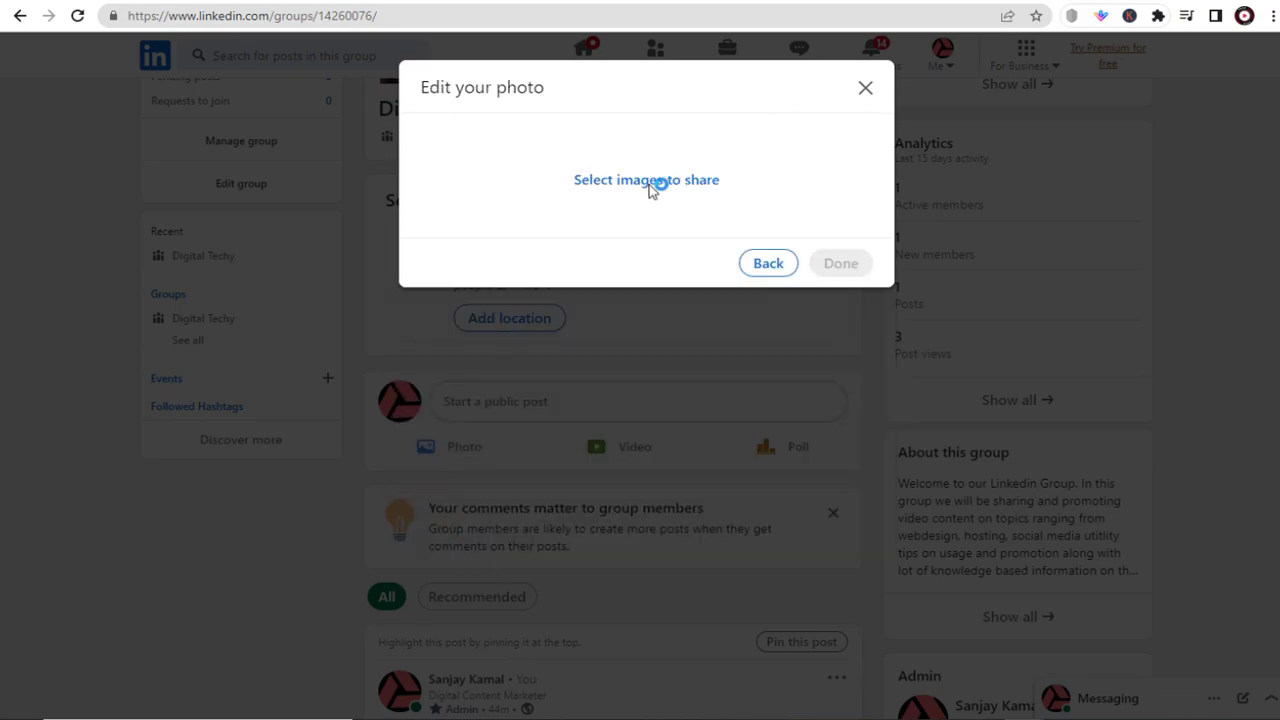
pyautogui.click(646, 180)
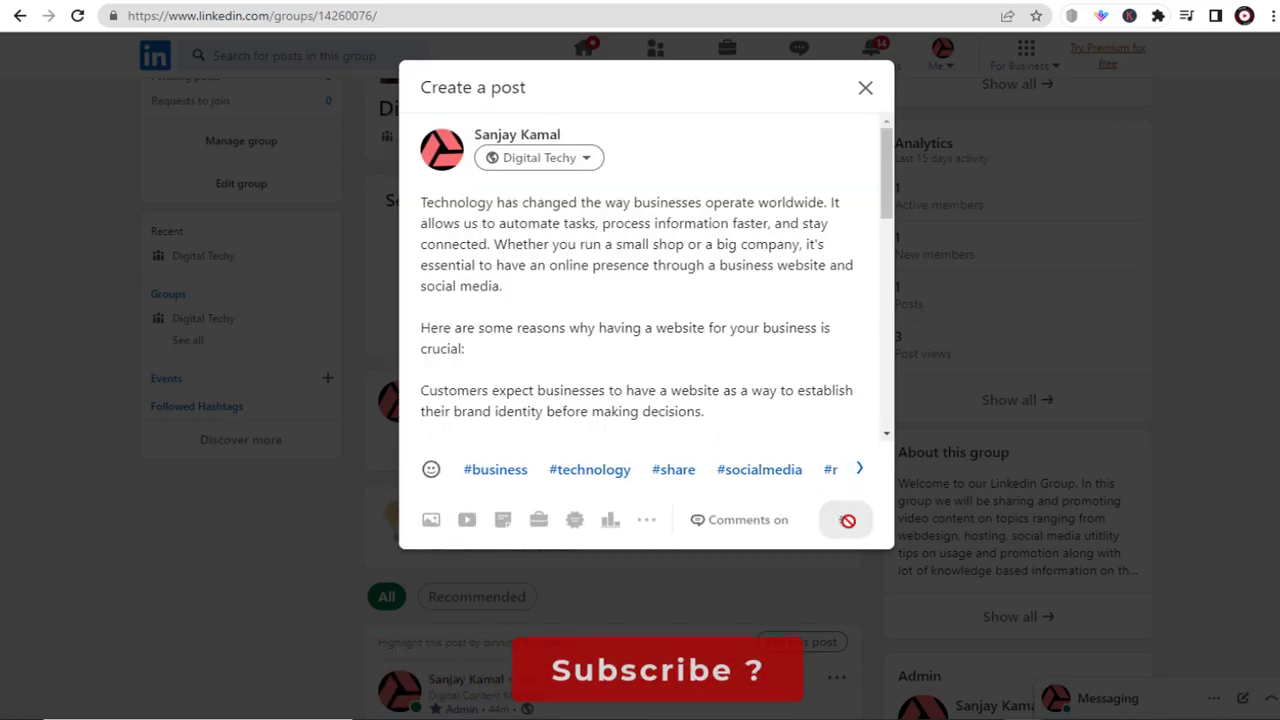
pyautogui.click(846, 520)
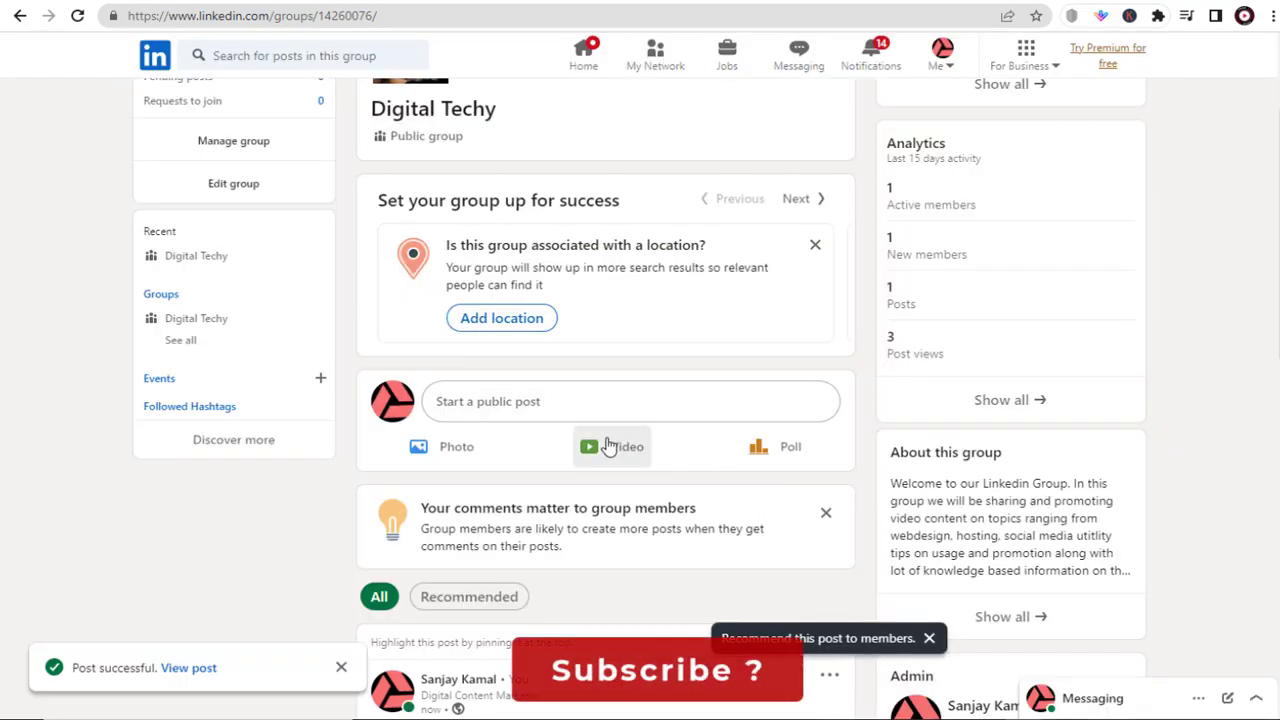
pyautogui.scroll(-3)
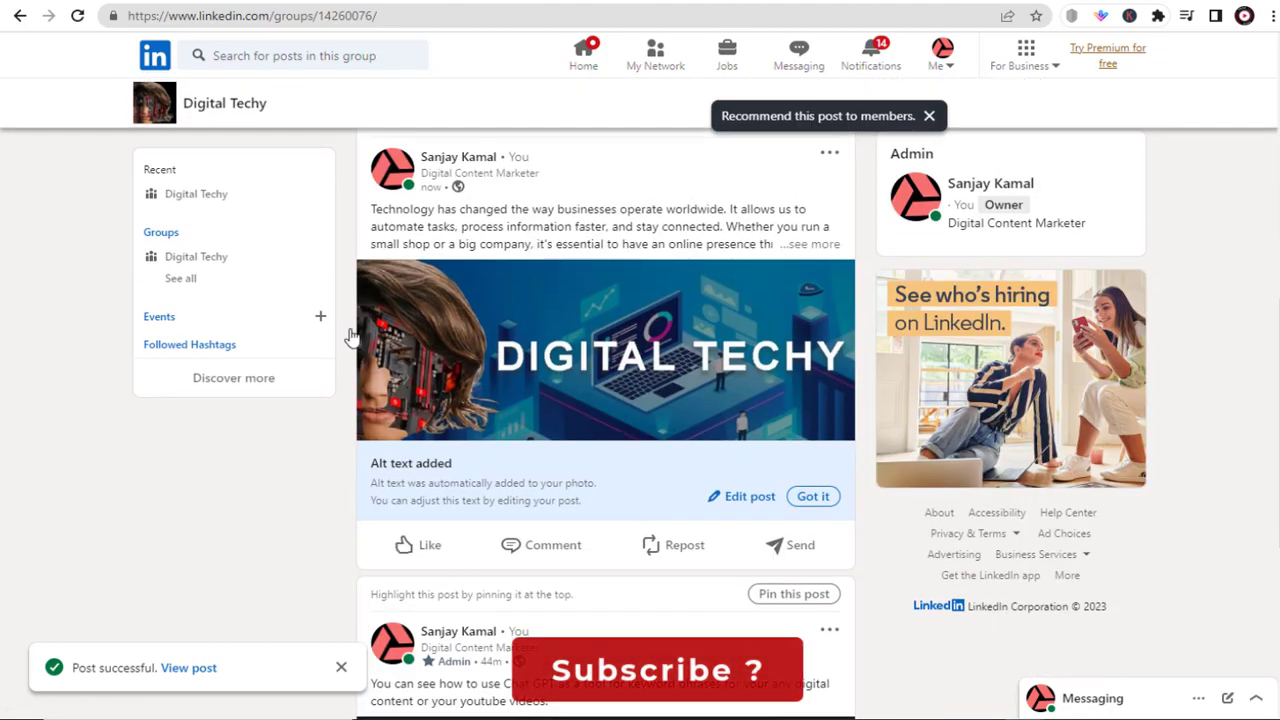